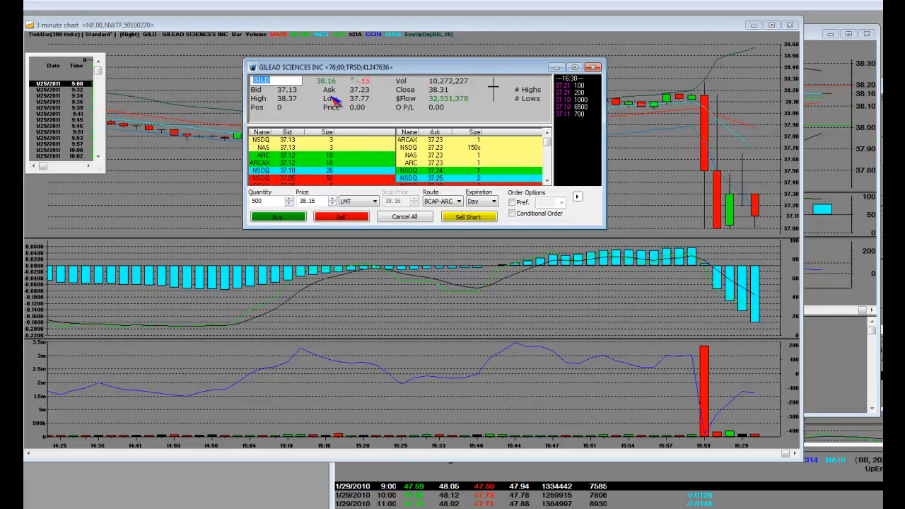
pyautogui.moveTo(588, 79)
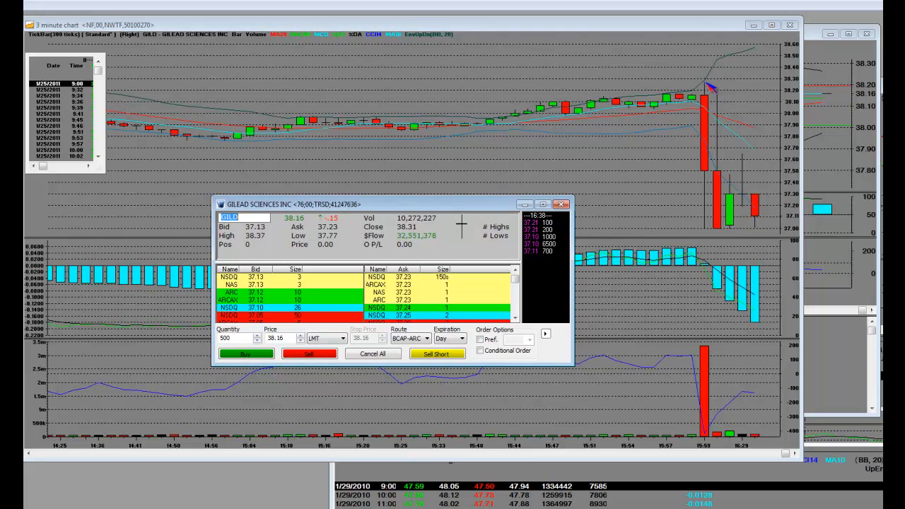
pyautogui.moveTo(741, 108)
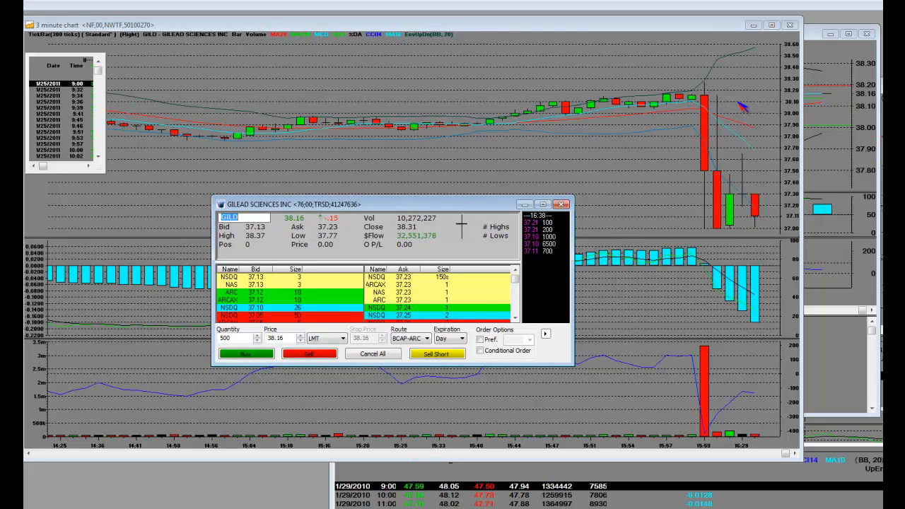